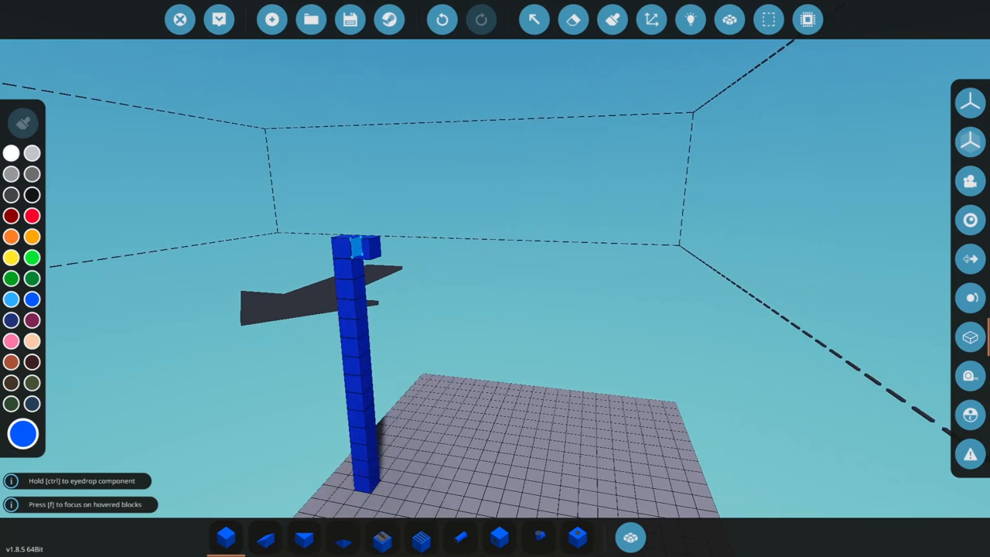
Lay a long row of blocks from the top of the blue column.
left_click_drag(360, 255, 724, 270)
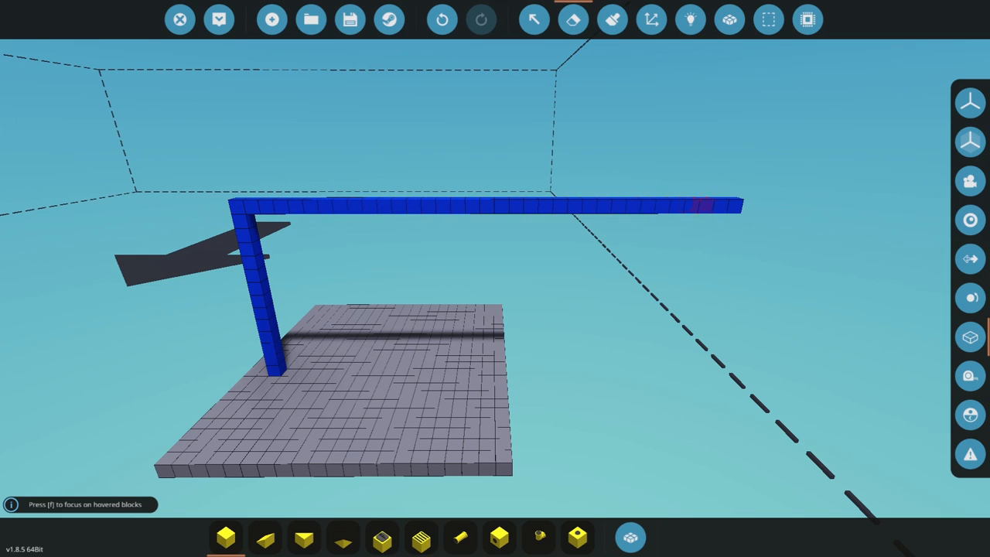
Add red weight blocks at the beam's far end and paint the corner joint red and yellow.
left_click(630, 537)
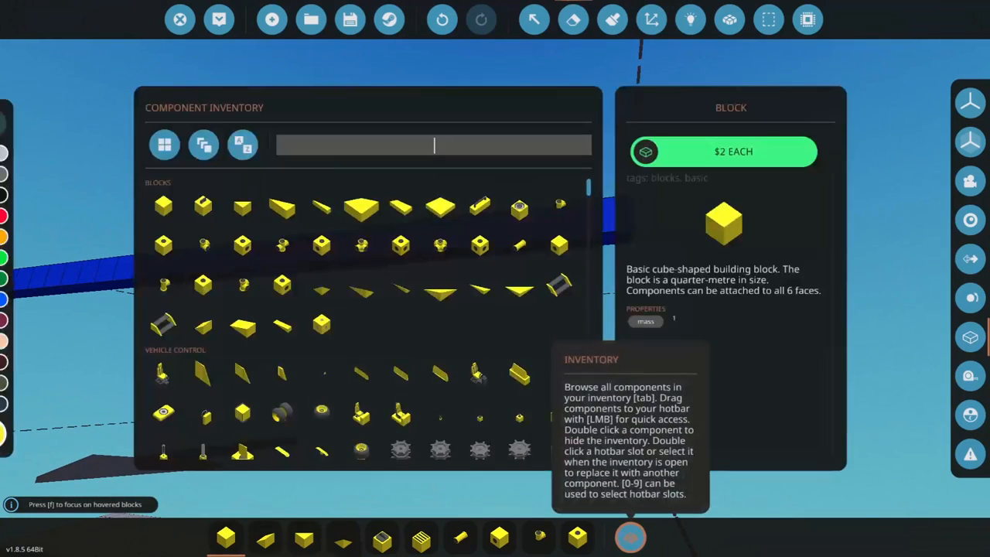
type("wi")
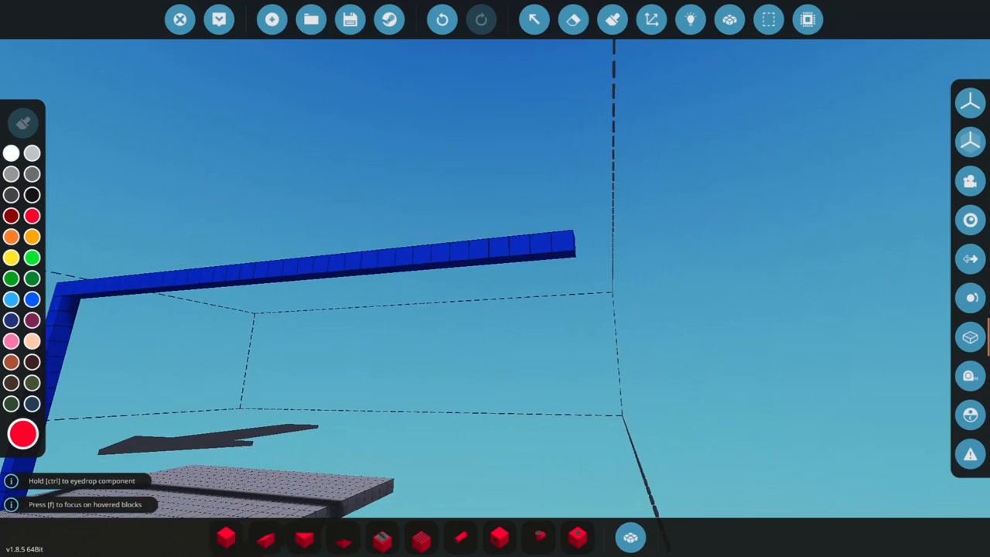
left_click(530, 259)
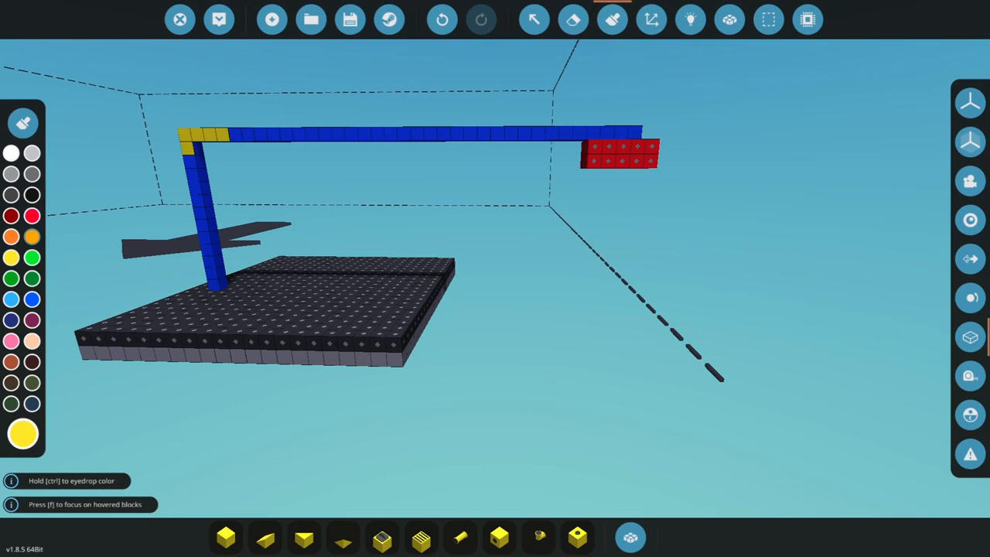
left_click(209, 134)
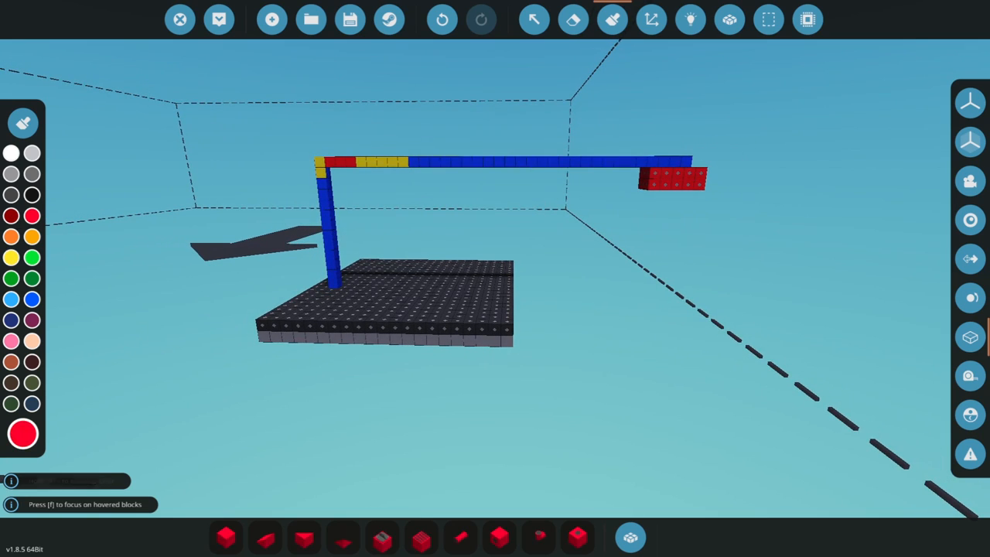
left_click(11, 258)
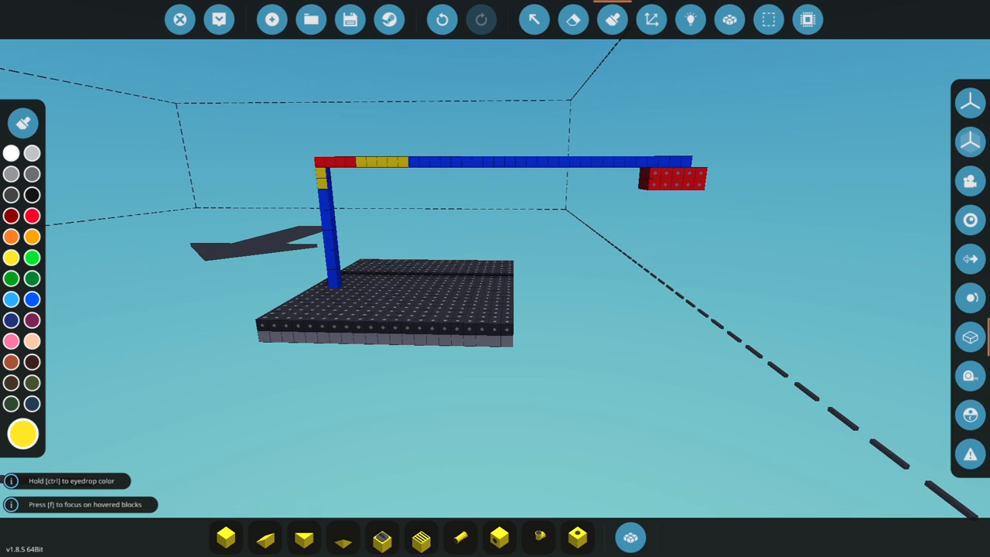
mouse_move(219, 19)
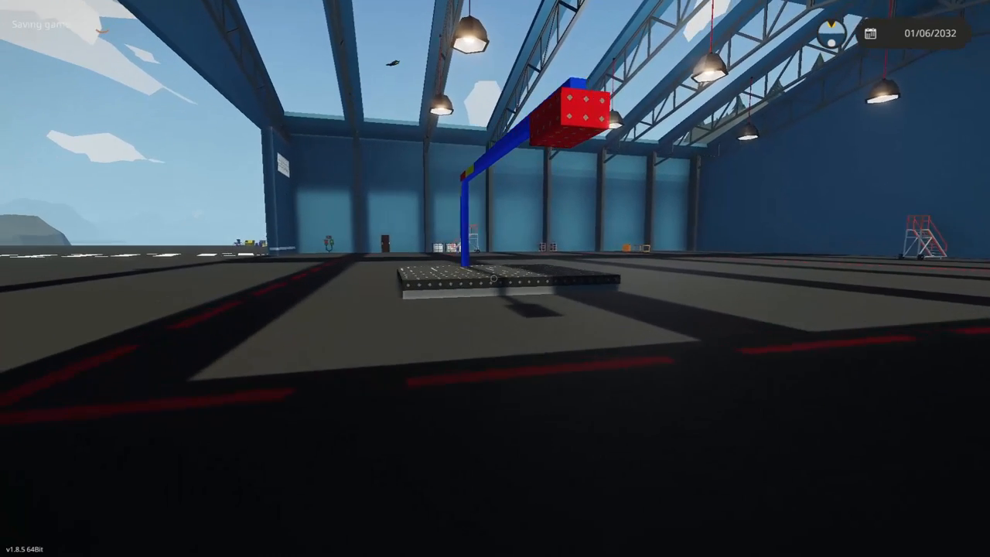
mouse_move(496, 278)
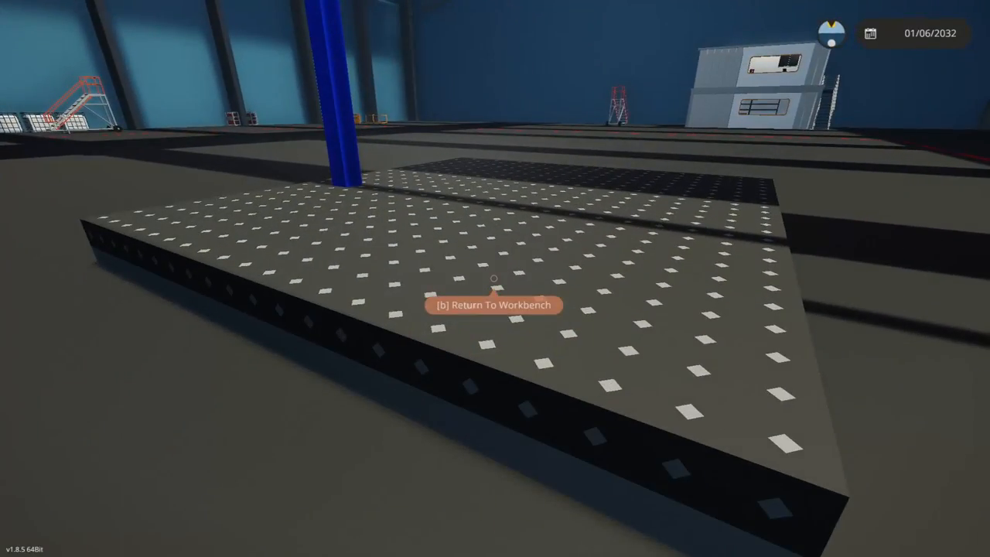
Leave the hangar test spawn and return to editing the structure with B.
key("b")
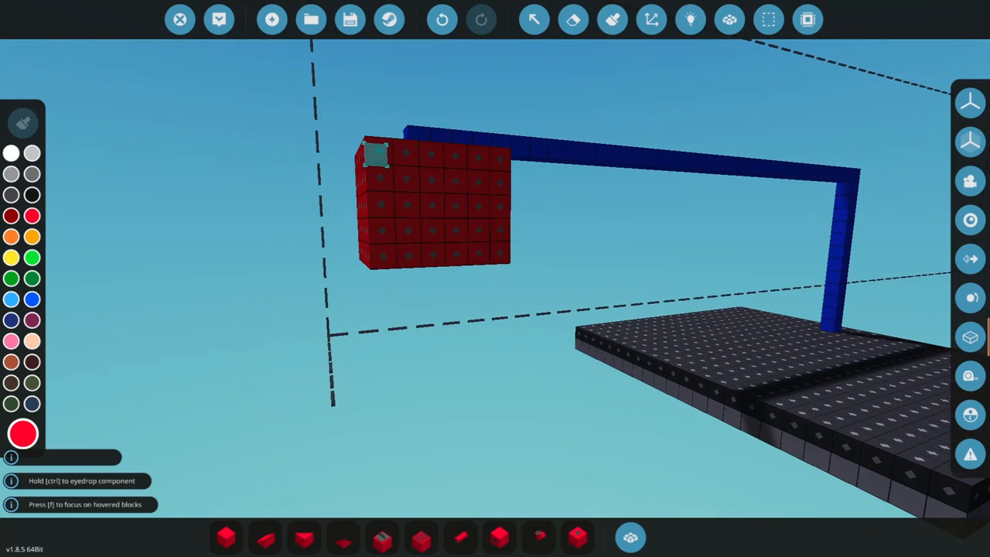
Spawn the beam carrying the enlarged red cube into the hangar from the top toolbar.
left_click(350, 20)
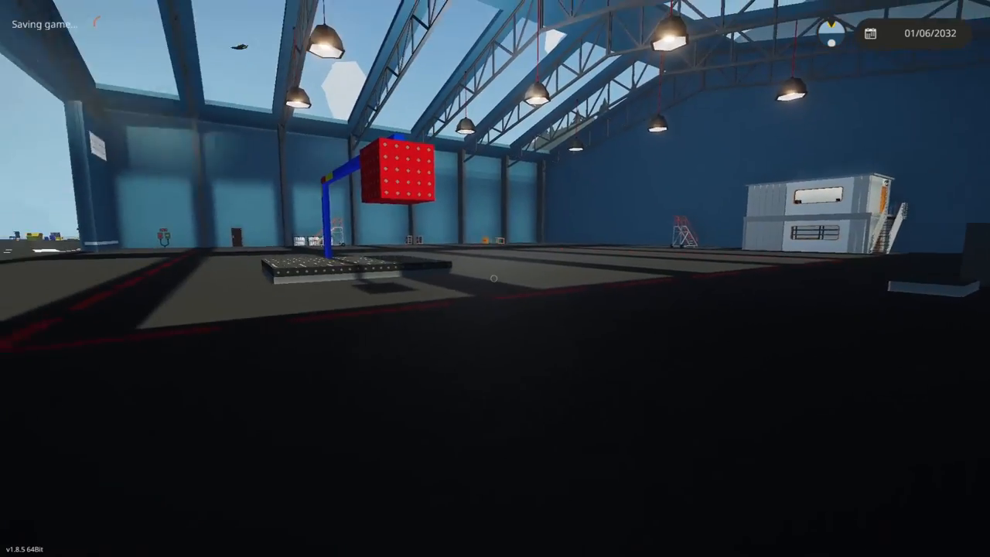
mouse_move(495, 279)
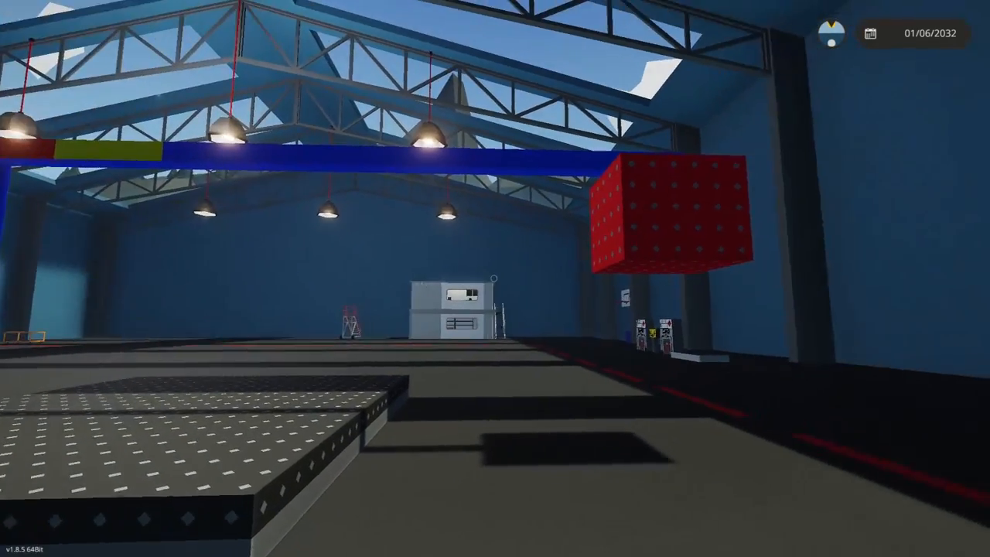
mouse_move(495, 279)
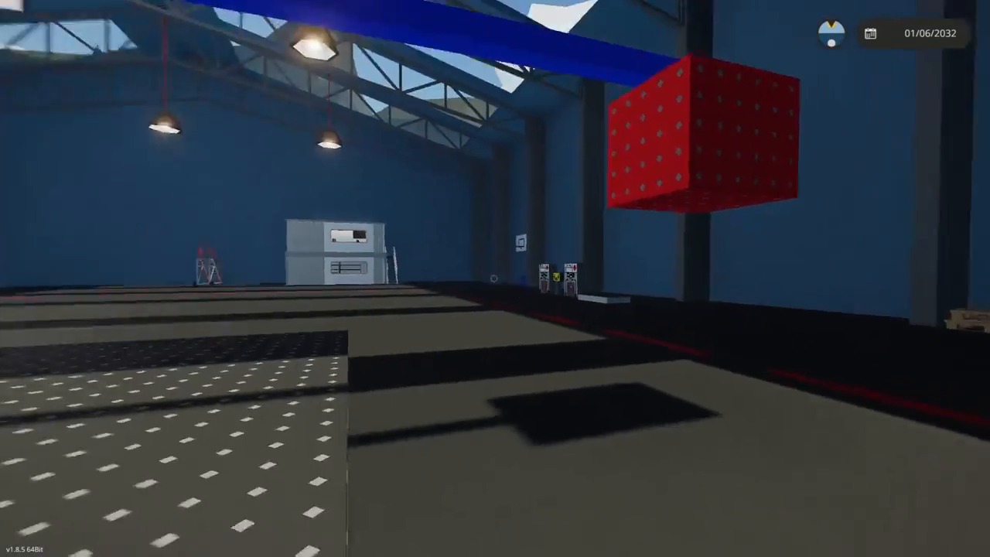
mouse_move(495, 278)
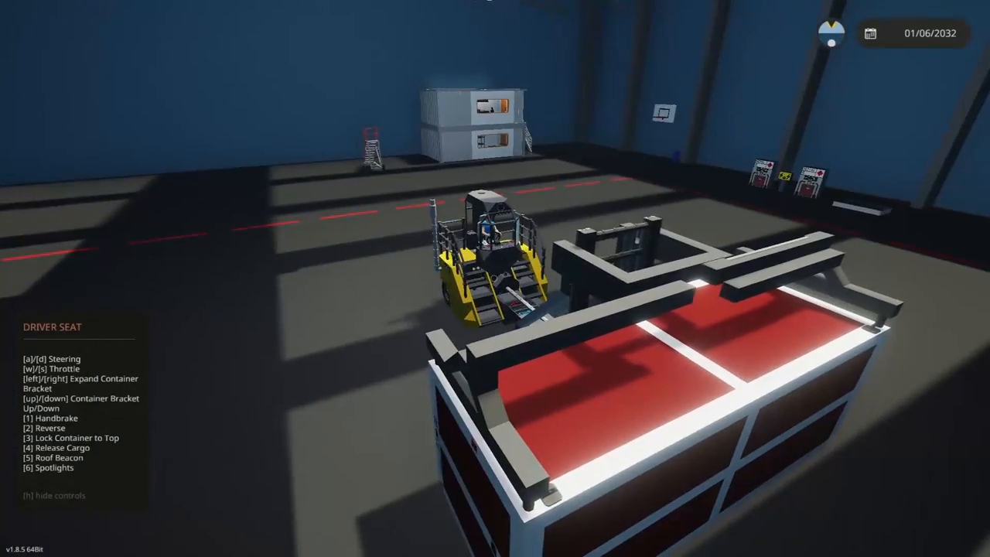
Move forward with the up arrow toward the container handler vehicle.
key("up")
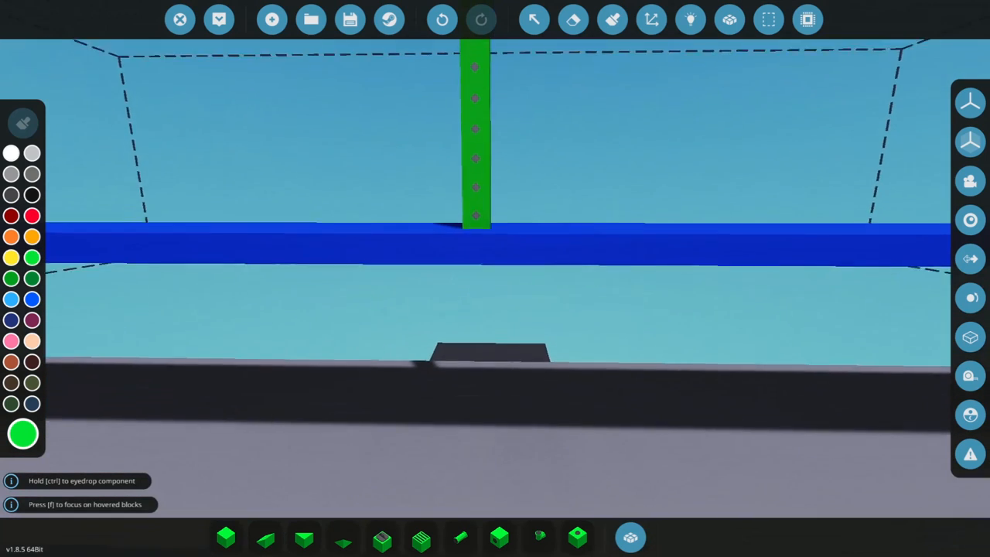
mouse_move(613, 19)
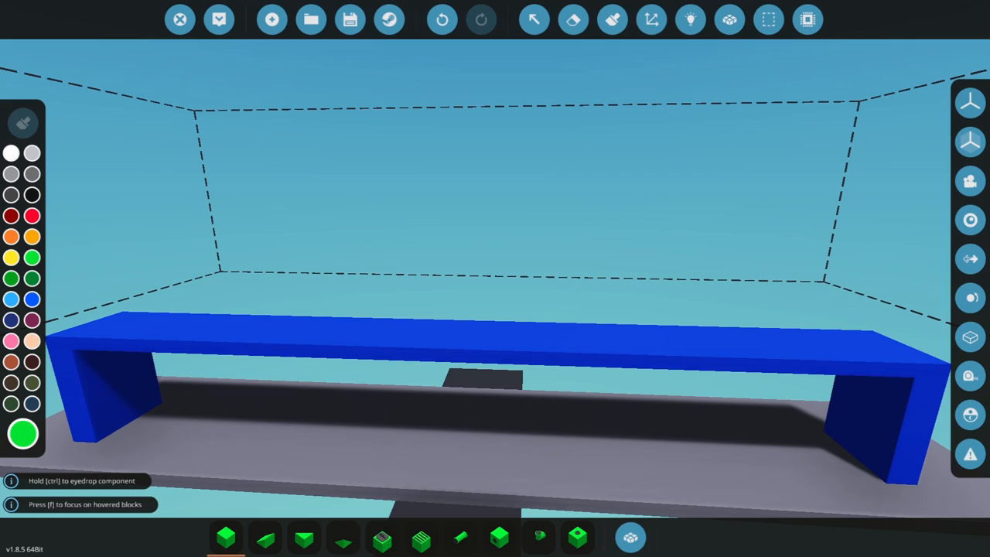
Click on the blue beam resting on its two short legs.
left_click(463, 334)
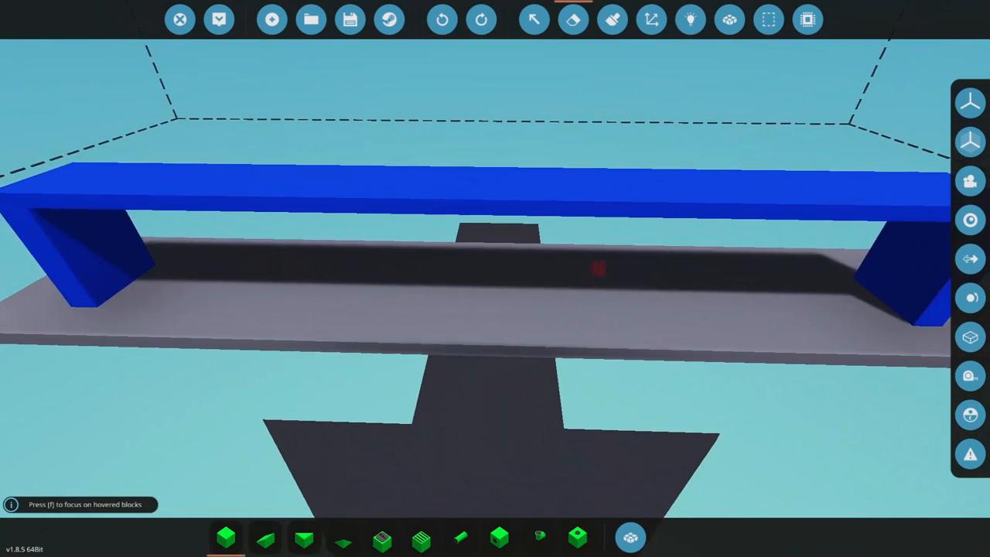
Switch to the Paint tool for recolouring the blue beam.
left_click(612, 20)
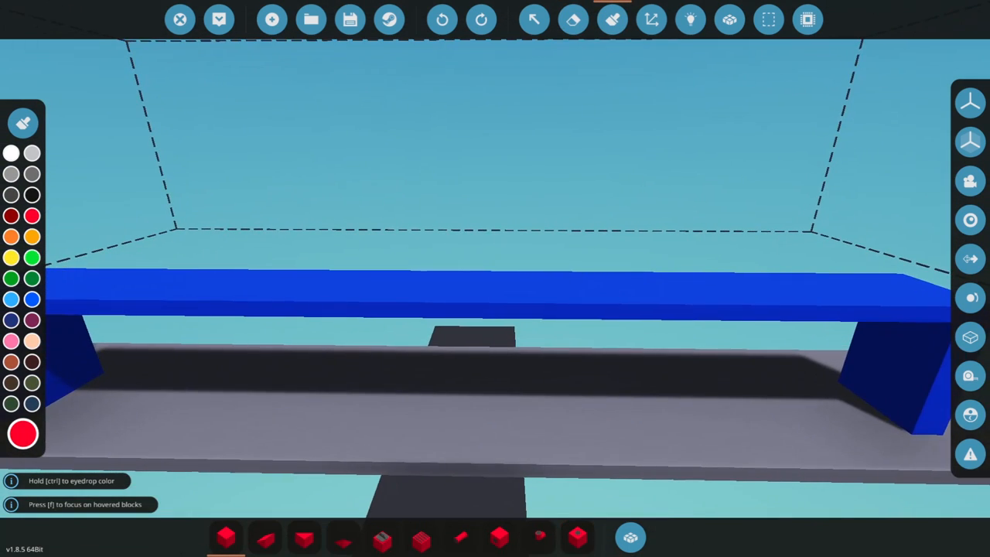
Paint the beam's centre blocks red, then add orange beside the red centre.
left_click(453, 302)
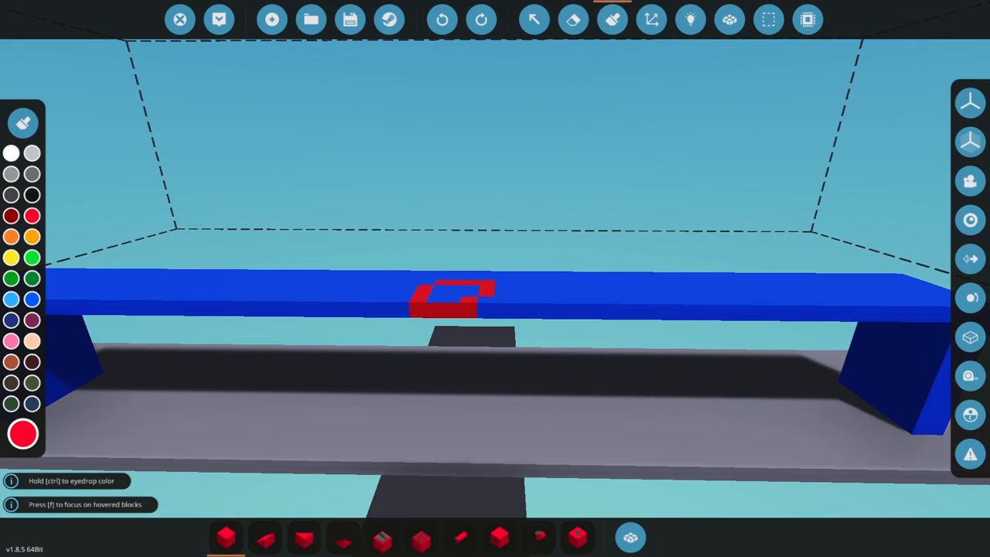
left_click(464, 297)
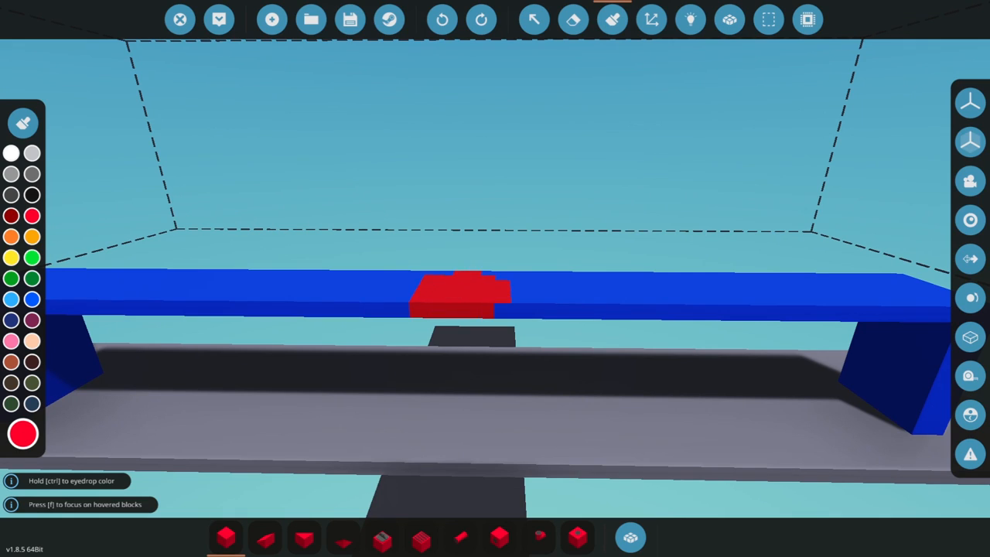
left_click(481, 19)
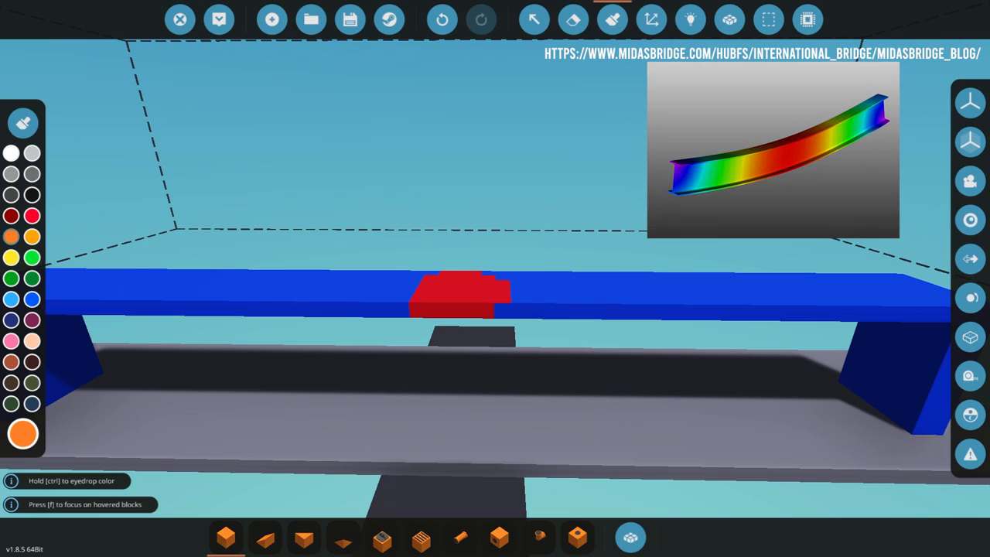
left_click(399, 290)
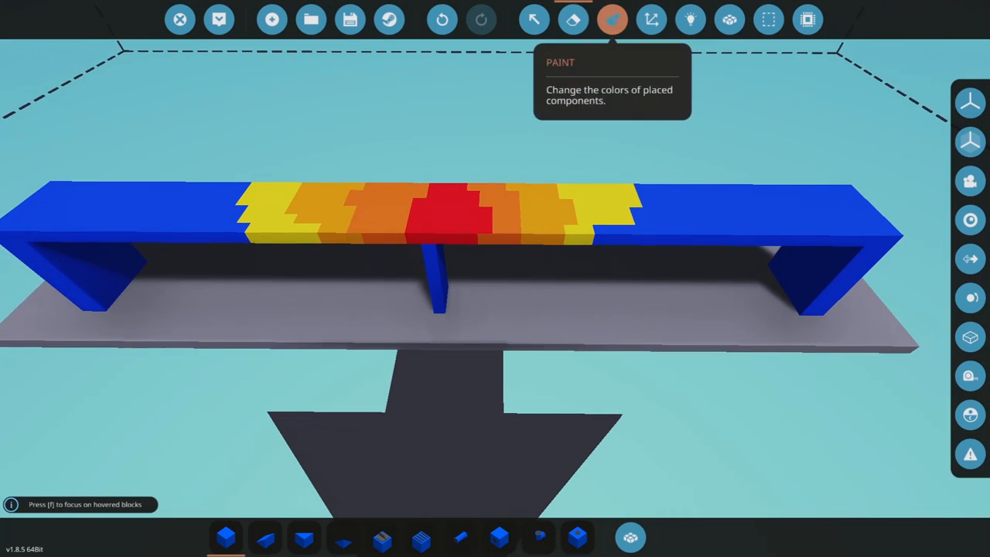
Reselect the Paint tool to continue the red stress-map painting.
left_click(612, 19)
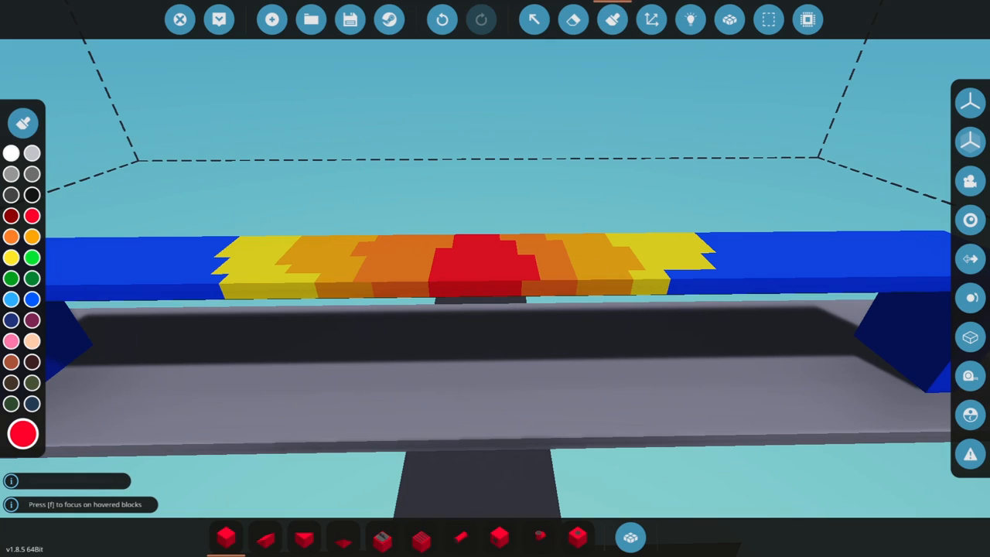
left_click(22, 123)
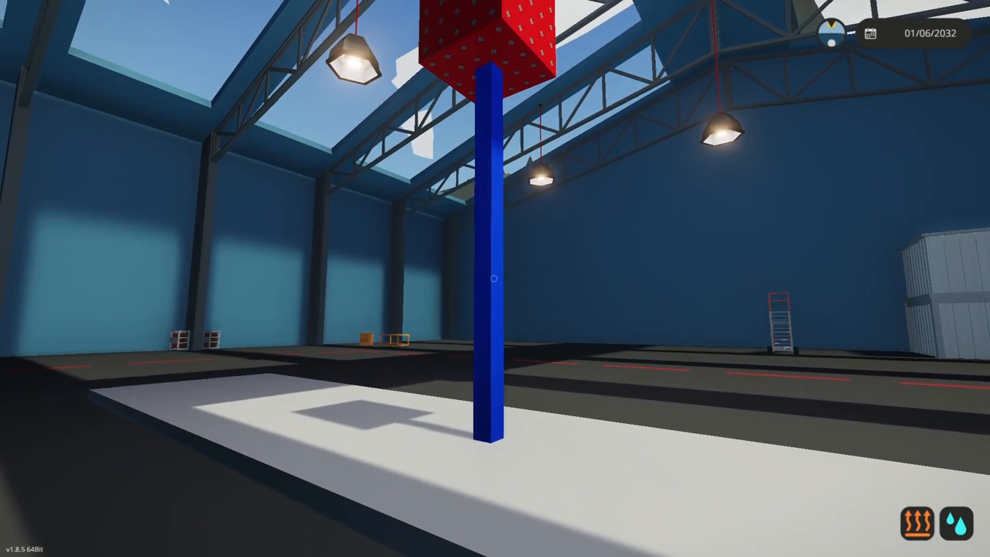
mouse_move(495, 279)
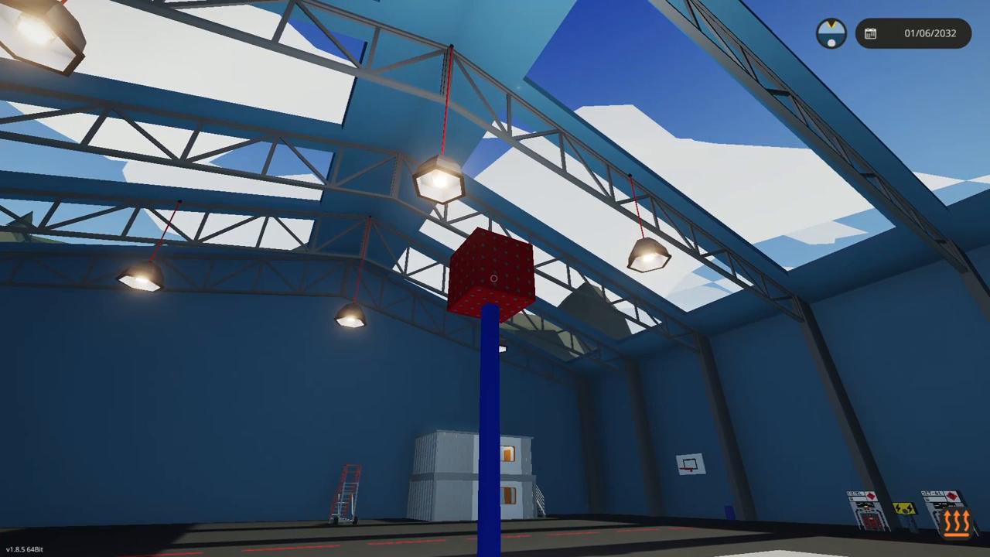
mouse_move(496, 278)
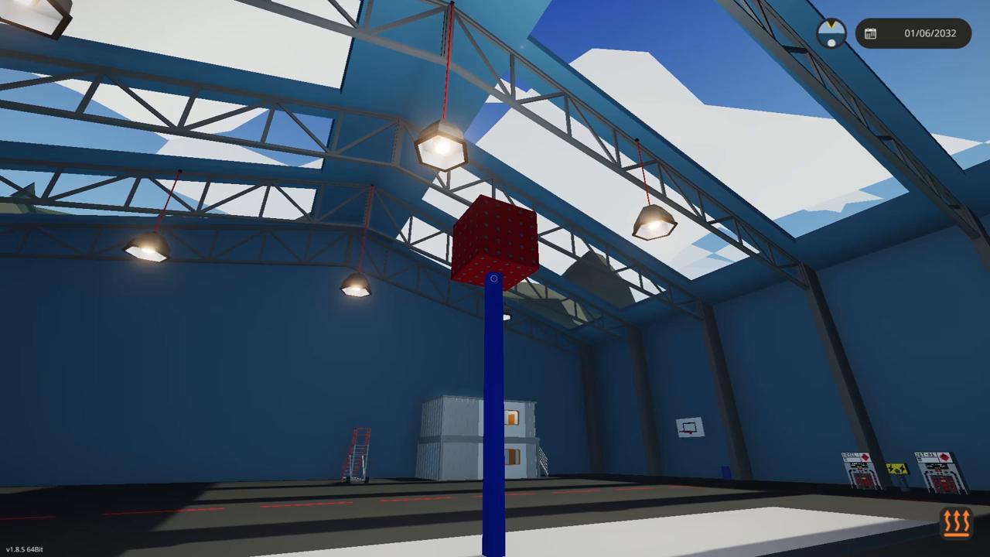
mouse_move(495, 279)
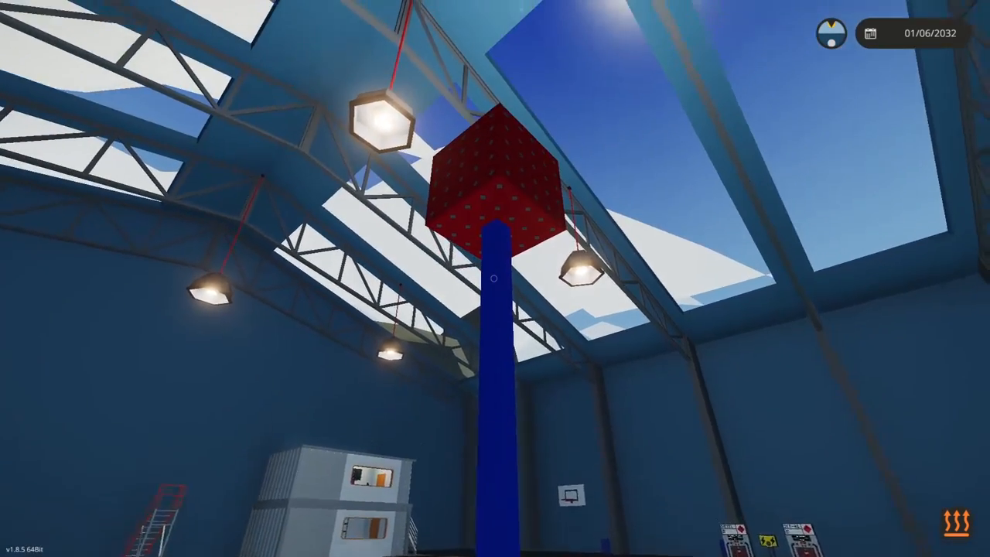
mouse_move(495, 278)
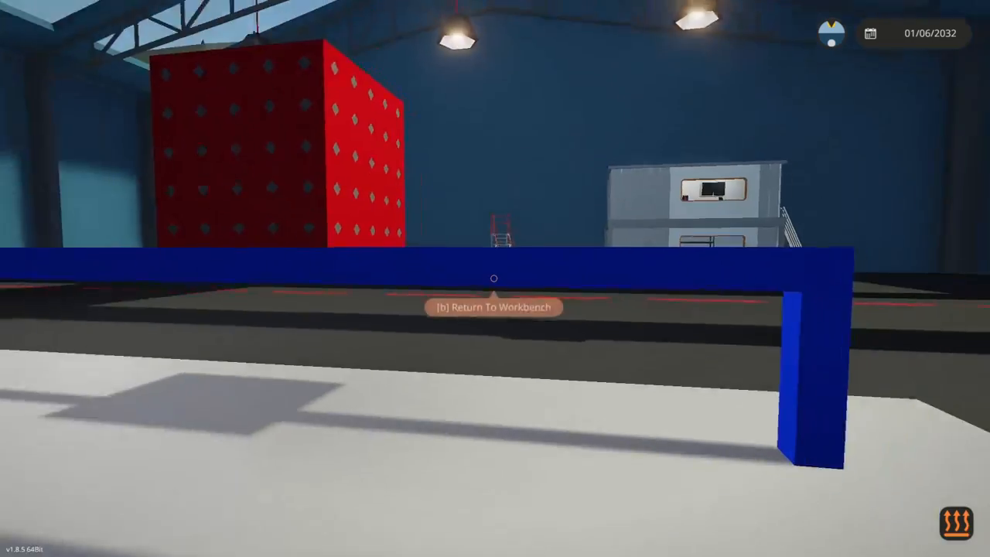
mouse_move(495, 278)
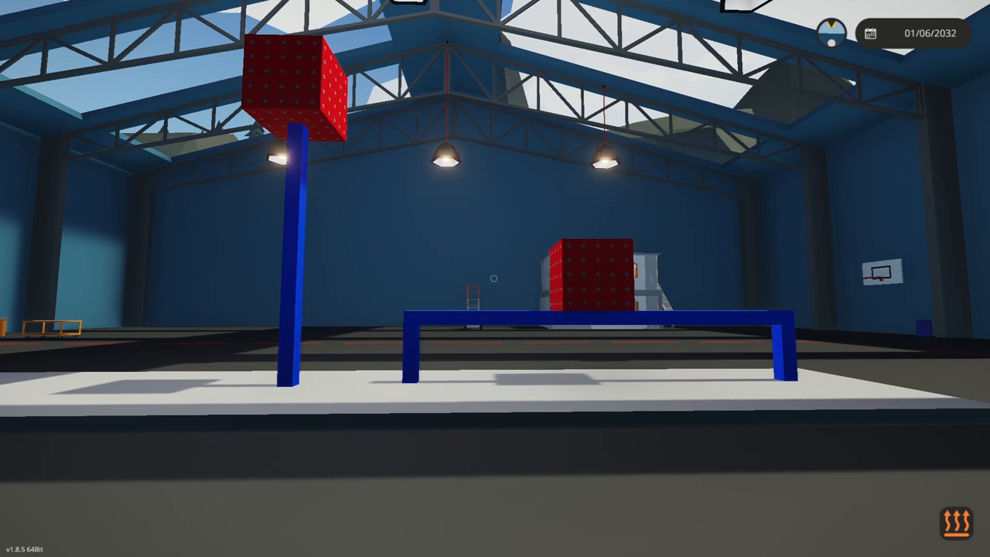
mouse_move(495, 278)
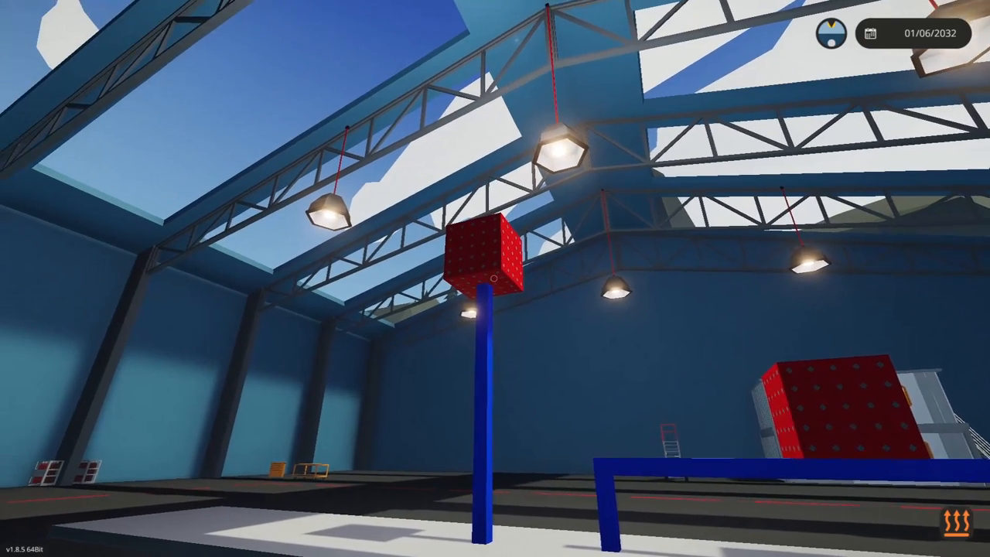
mouse_move(495, 279)
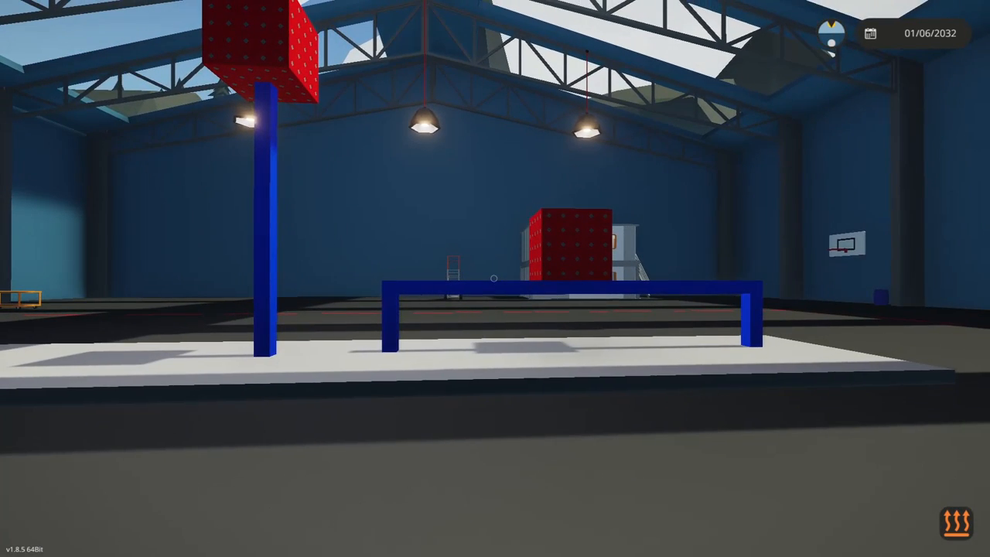